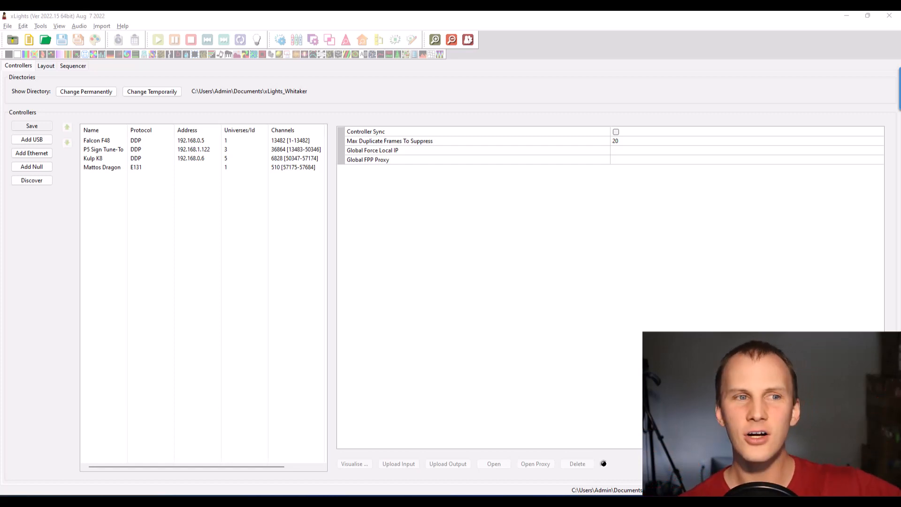
Step: Show the house display in the Layout tab and orbit its 3D preview
{"action": "left_click", "coordinate": [45, 65]}
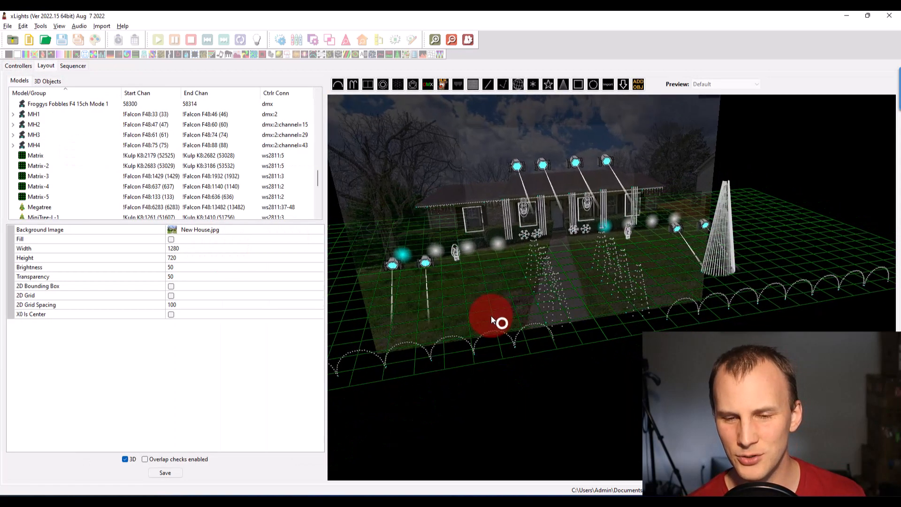
{"action": "left_click_drag", "start_coordinate": [498, 322], "coordinate": [448, 316]}
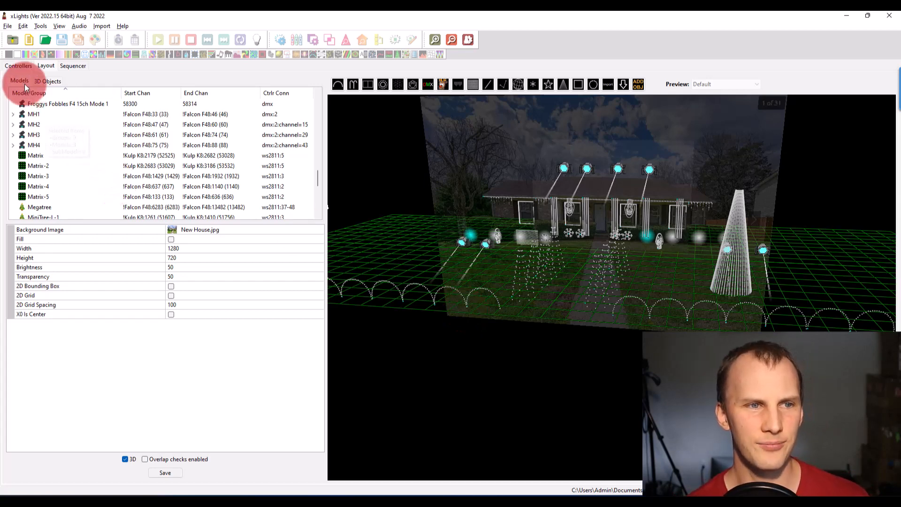
Step: Select the Falcon F48 in the controller list to show its DDP, IP and channel settings
{"action": "left_click", "coordinate": [18, 64]}
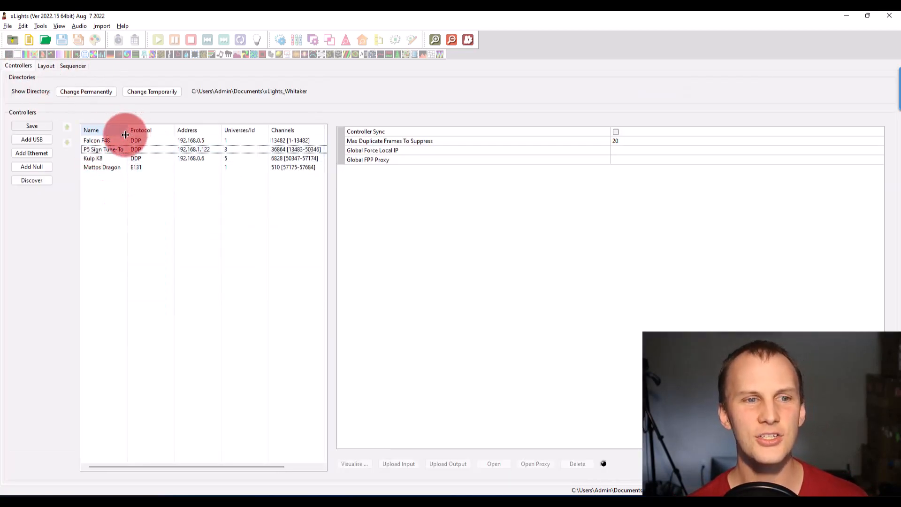
{"action": "left_click", "coordinate": [96, 140]}
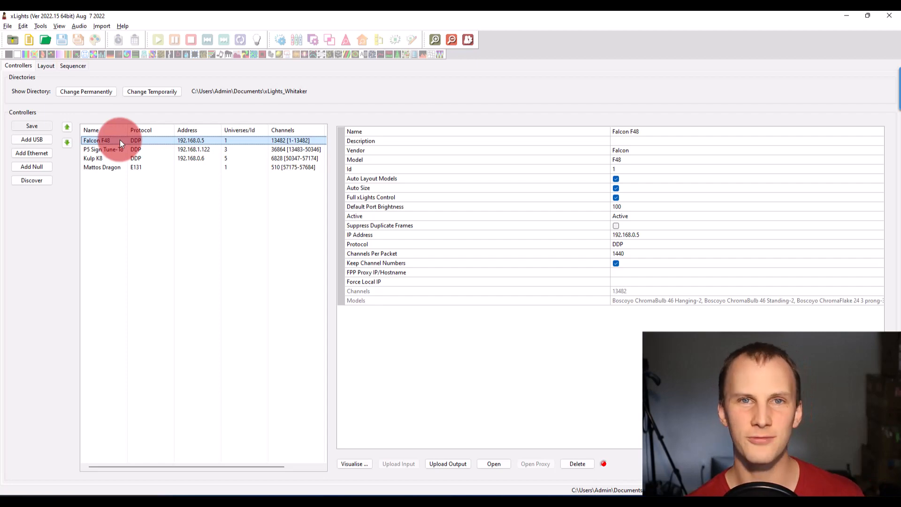
{"action": "left_click", "coordinate": [45, 65]}
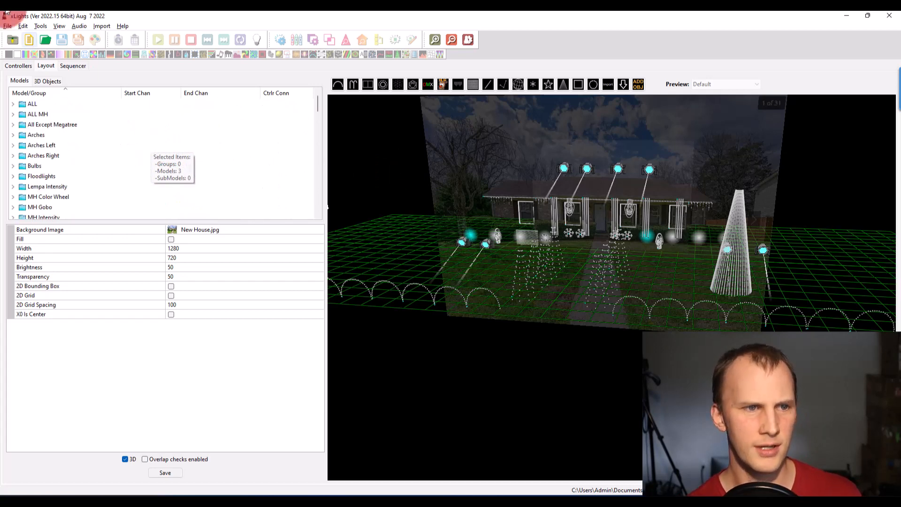
{"action": "left_click", "coordinate": [18, 66]}
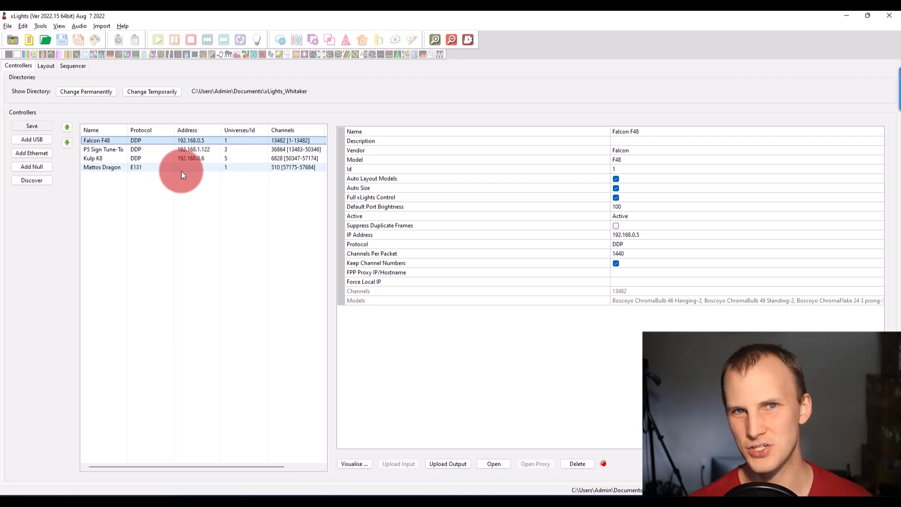
Step: Enable Auto Size on the Kulp K8 and set its default port brightness to 30
{"action": "left_click", "coordinate": [93, 157]}
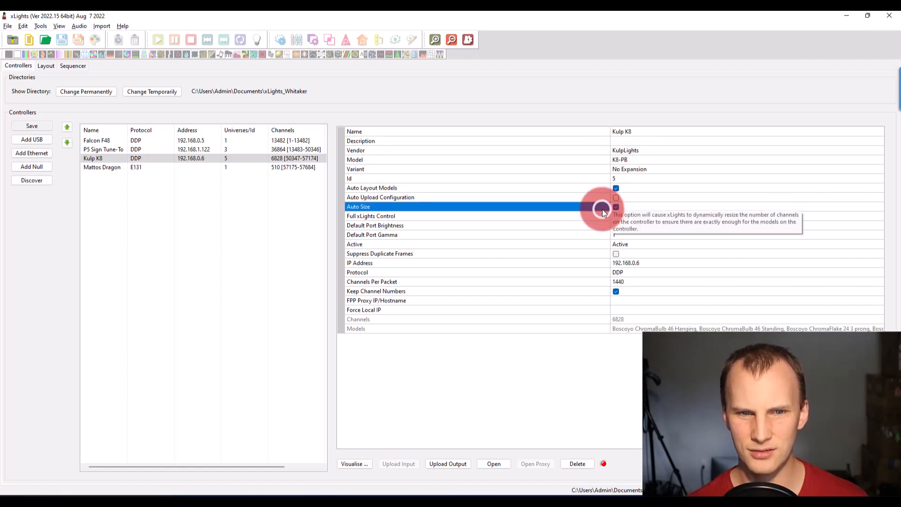
{"action": "left_click", "coordinate": [370, 216]}
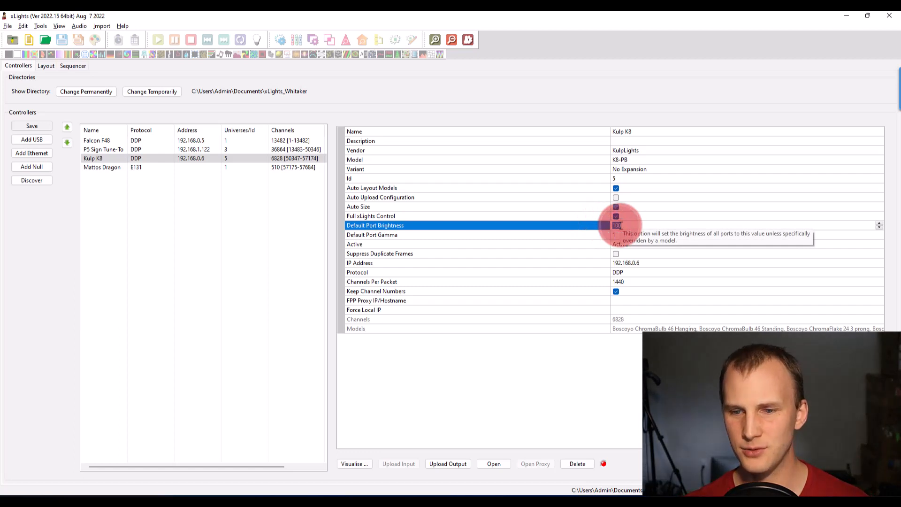
{"action": "type", "text": "30"}
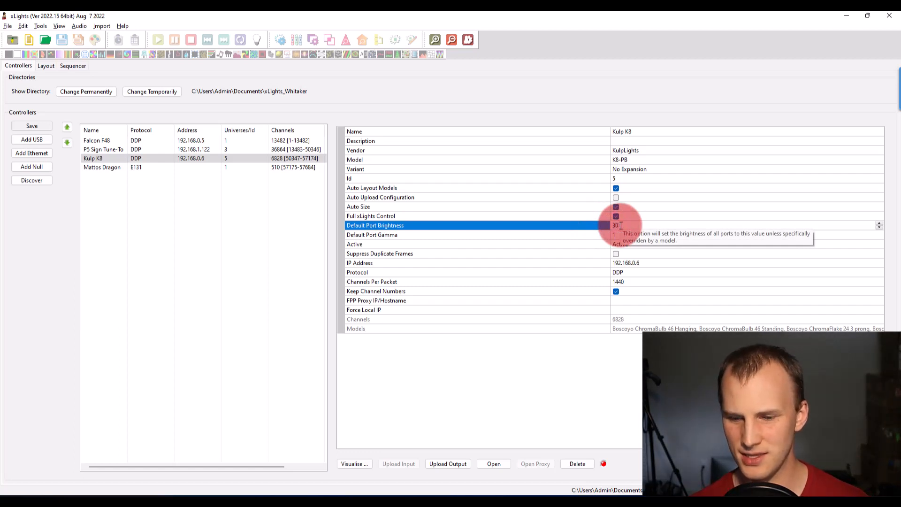
{"action": "left_click", "coordinate": [372, 235]}
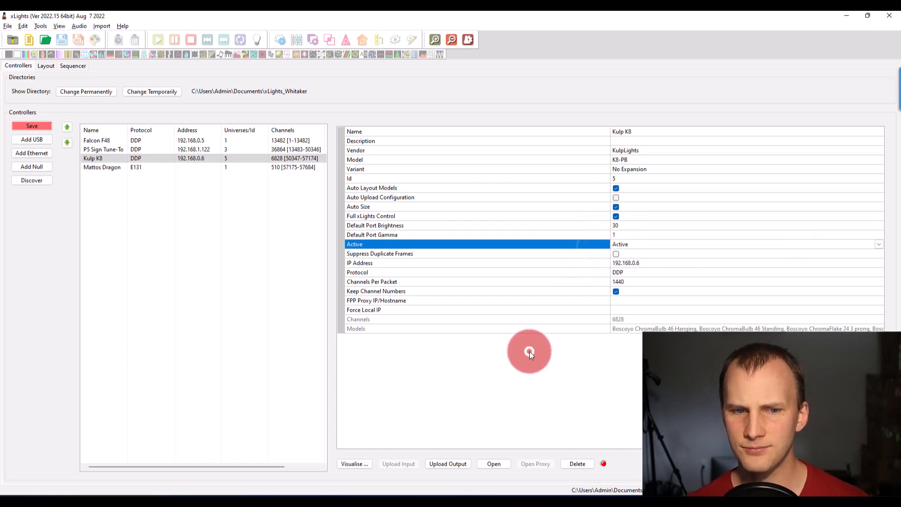
Step: Set the Kulp K8 IP address to 192.168.0.6 and visualise its pixel port assignments
{"action": "left_click", "coordinate": [626, 263]}
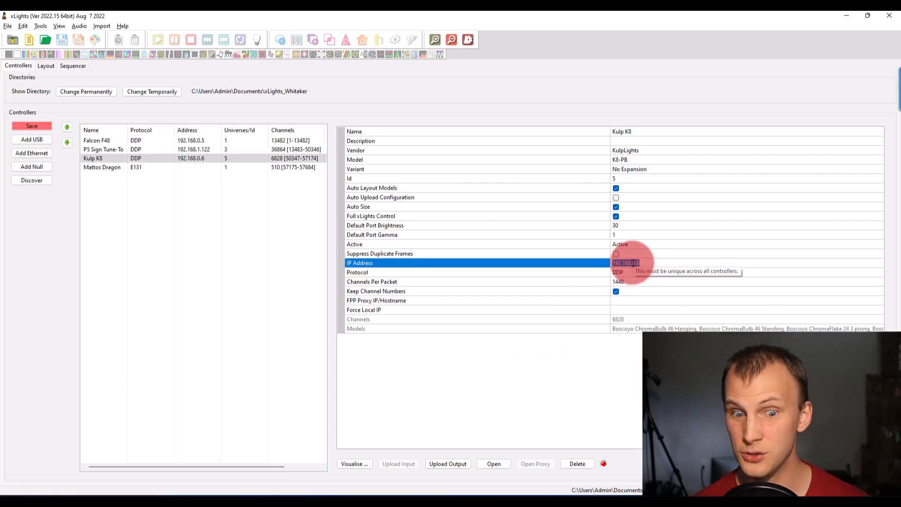
{"action": "mouse_move", "coordinate": [578, 294]}
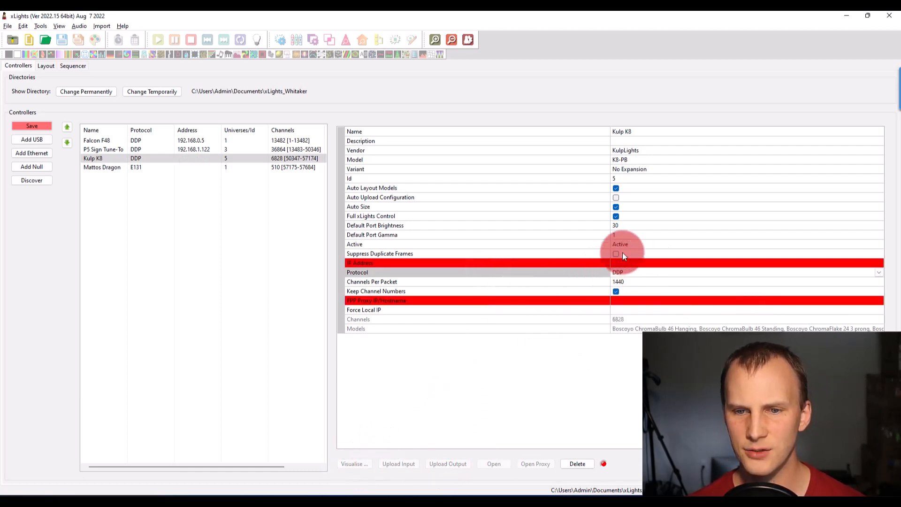
{"action": "type", "text": "192.168.0.6"}
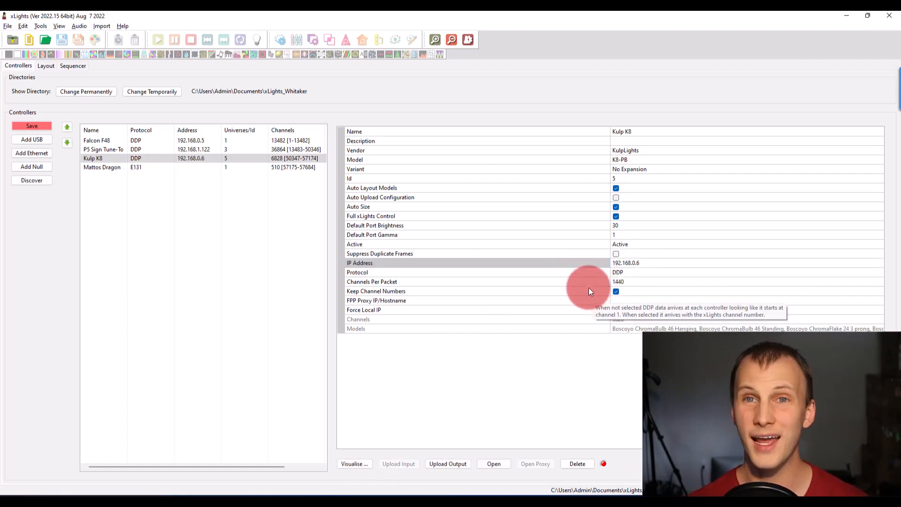
{"action": "left_click", "coordinate": [354, 464]}
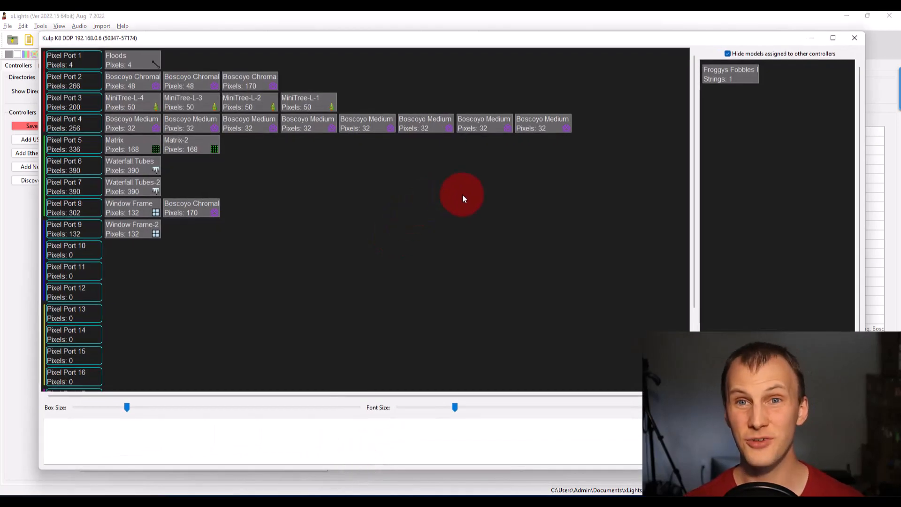
Step: Toggle 'Hide models assigned to other controllers' in the Kulp K8 port view
{"action": "left_click", "coordinate": [728, 53]}
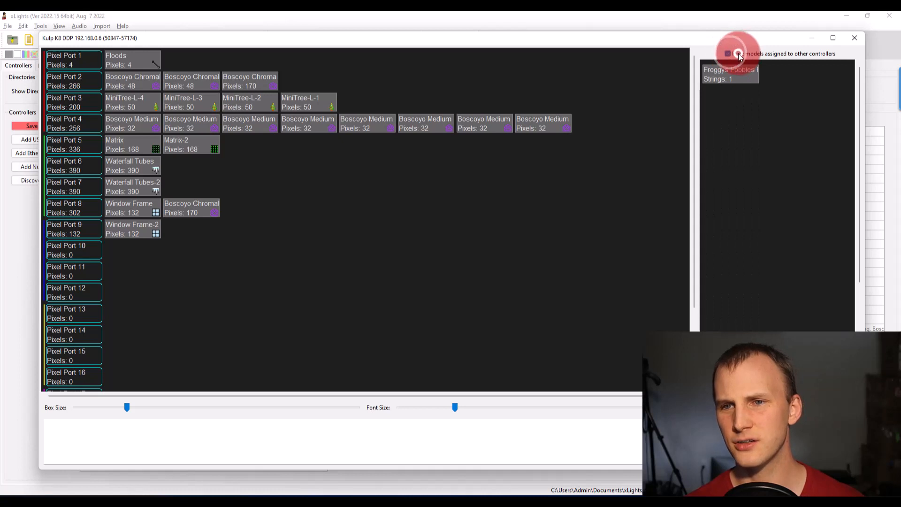
{"action": "left_click", "coordinate": [729, 52]}
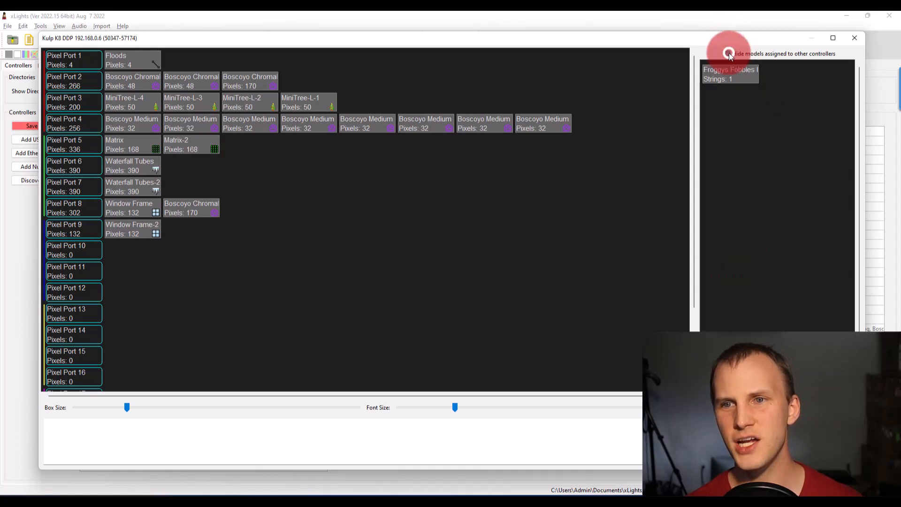
{"action": "left_click", "coordinate": [727, 54]}
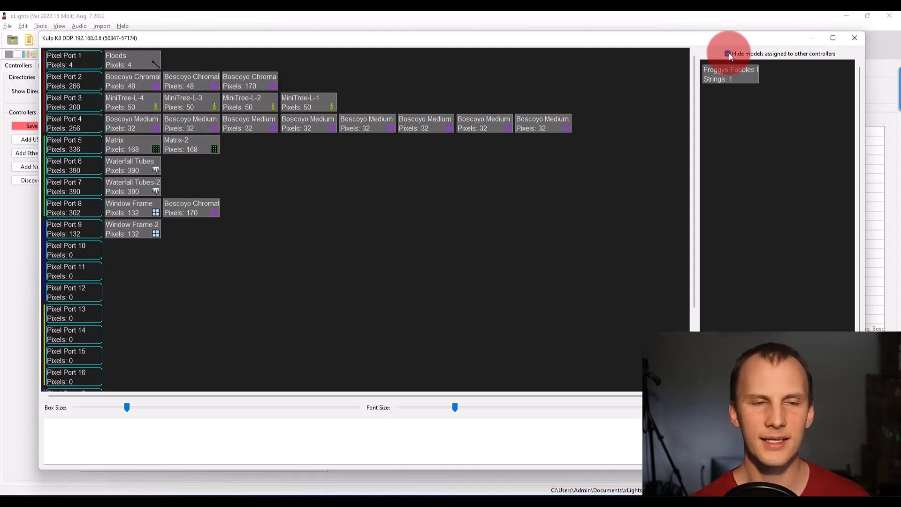
{"action": "mouse_move", "coordinate": [731, 69]}
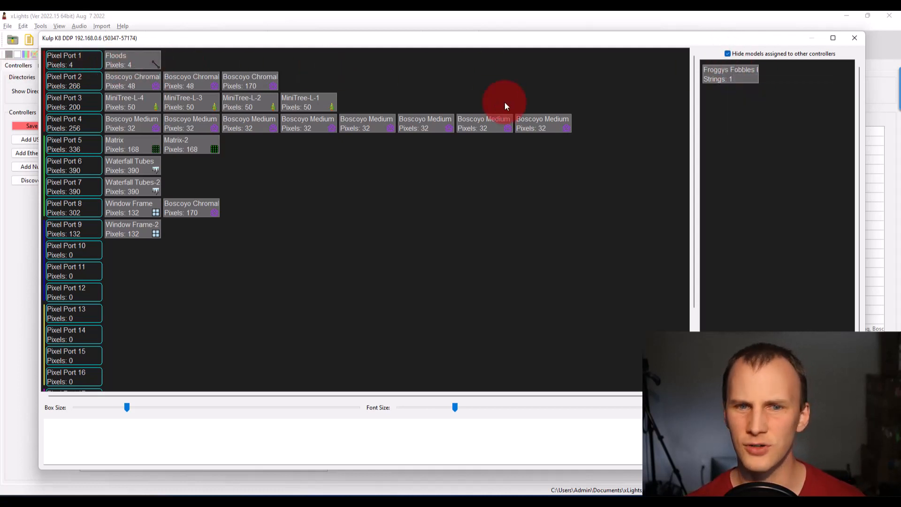
{"action": "mouse_move", "coordinate": [742, 72]}
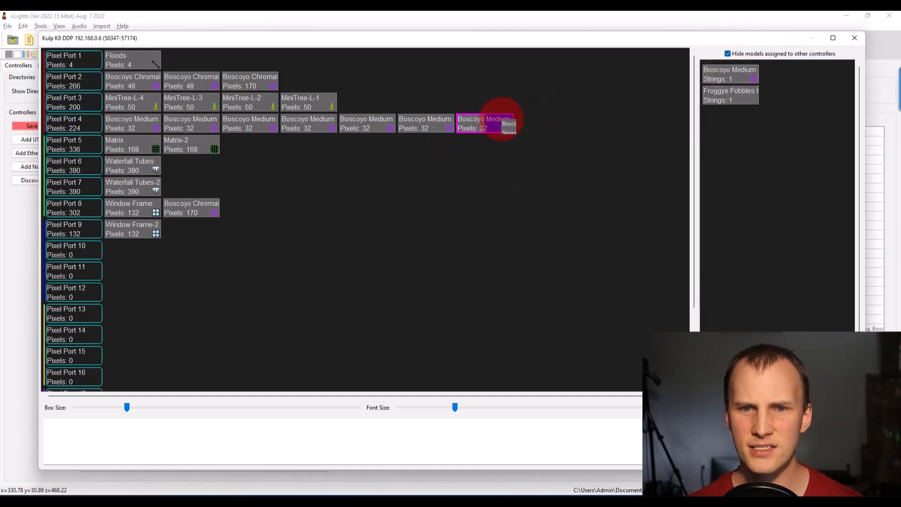
{"action": "mouse_move", "coordinate": [730, 78]}
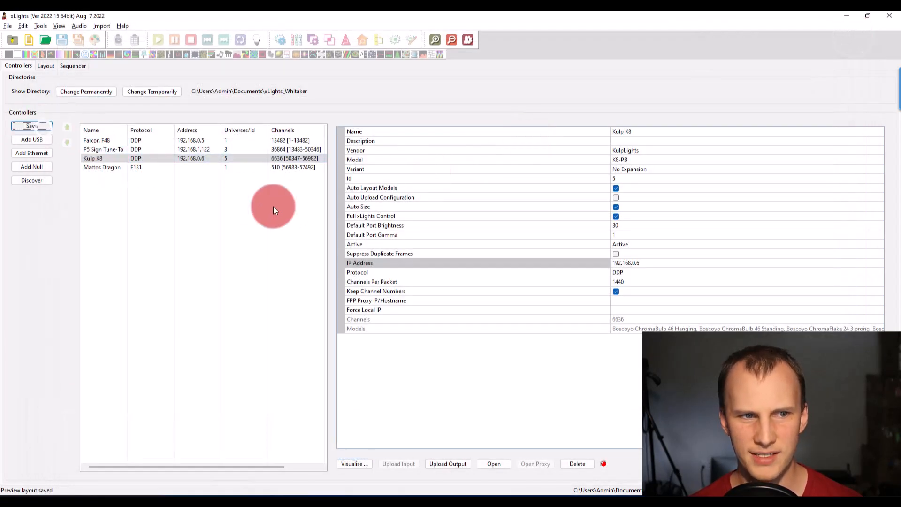
Step: Reopen the Kulp K8 port view and put the Boscoyo Medium arches back on pixel port 4
{"action": "left_click", "coordinate": [32, 126]}
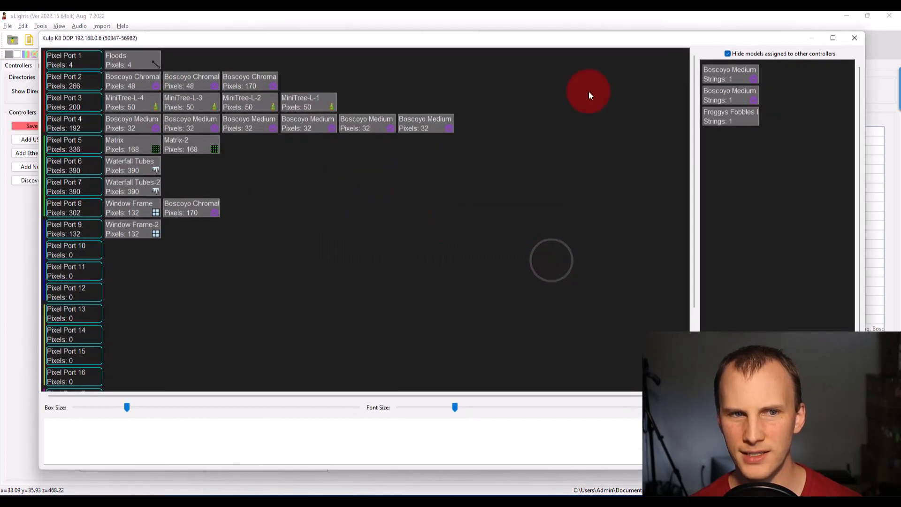
{"action": "mouse_move", "coordinate": [736, 92]}
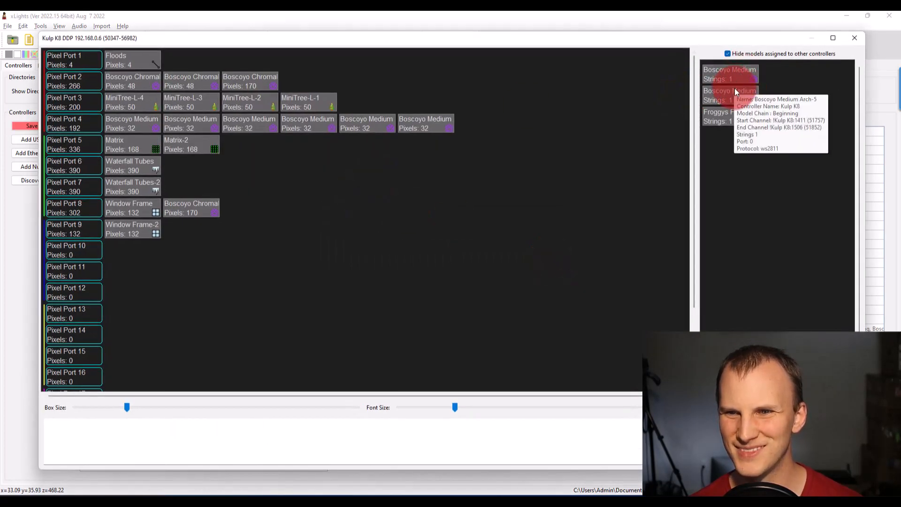
{"action": "mouse_move", "coordinate": [366, 123]}
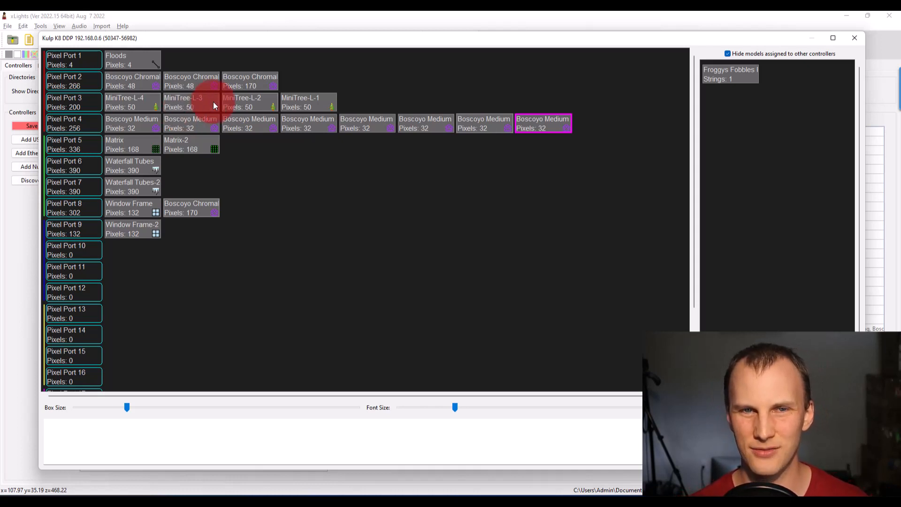
{"action": "mouse_move", "coordinate": [249, 123]}
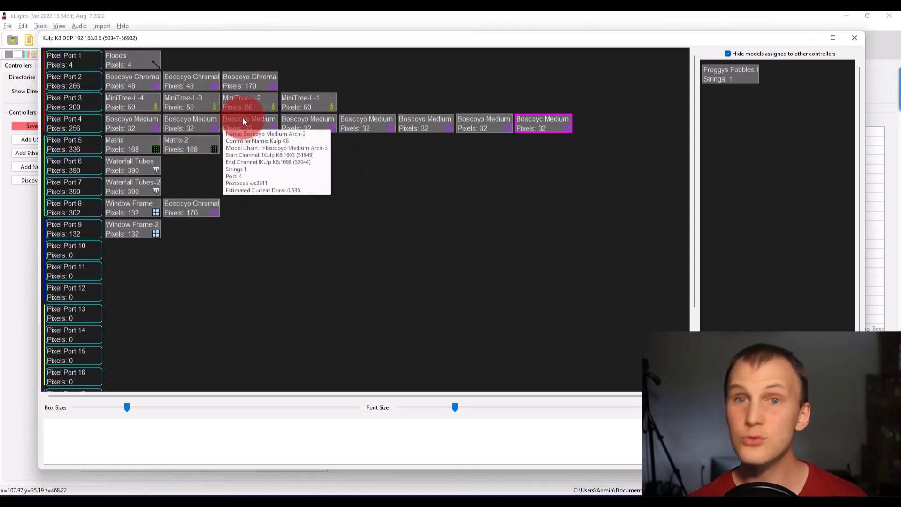
{"action": "right_click", "coordinate": [131, 123]}
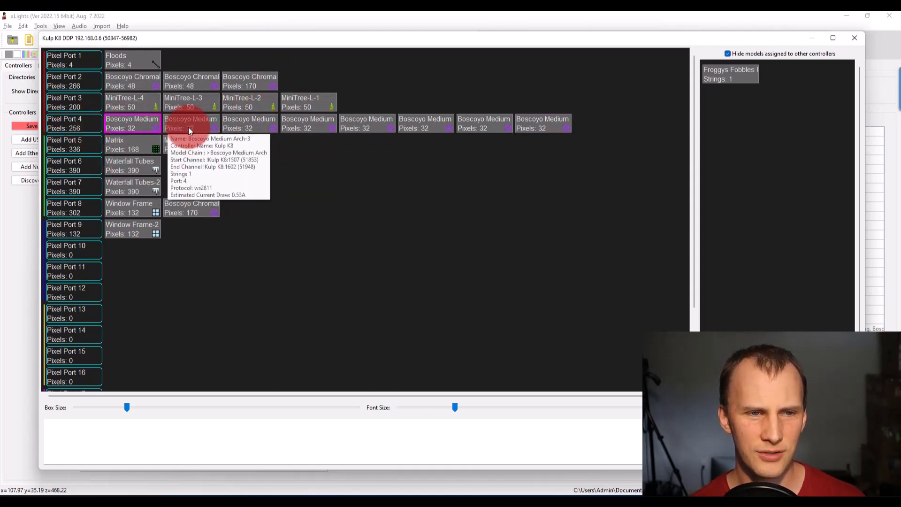
{"action": "mouse_move", "coordinate": [333, 106]}
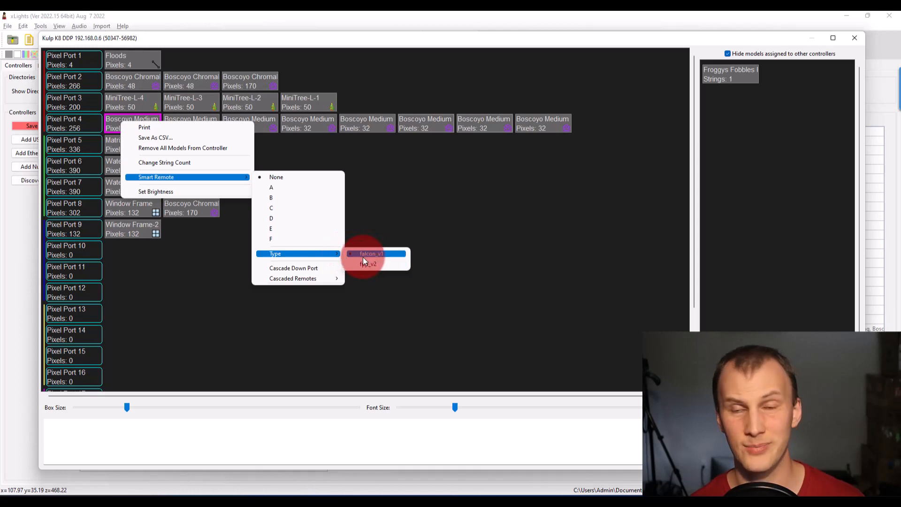
{"action": "mouse_move", "coordinate": [293, 268]}
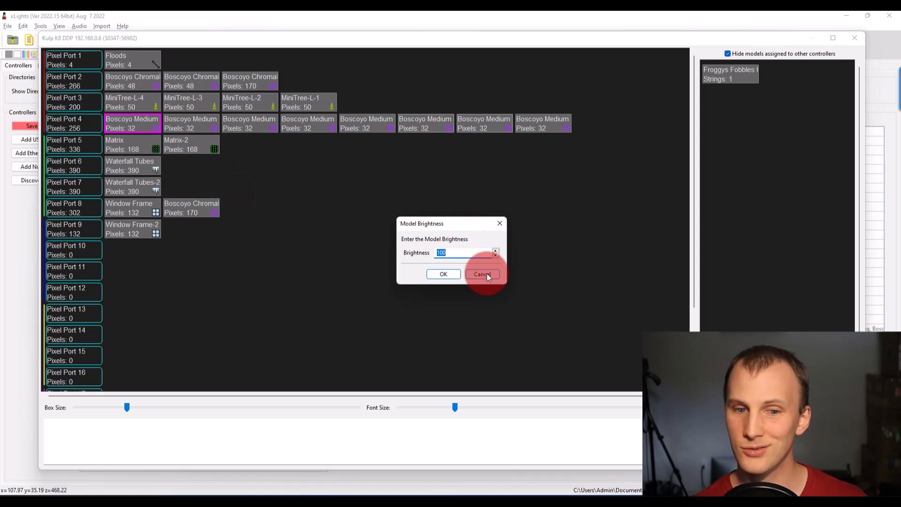
{"action": "left_click", "coordinate": [482, 274]}
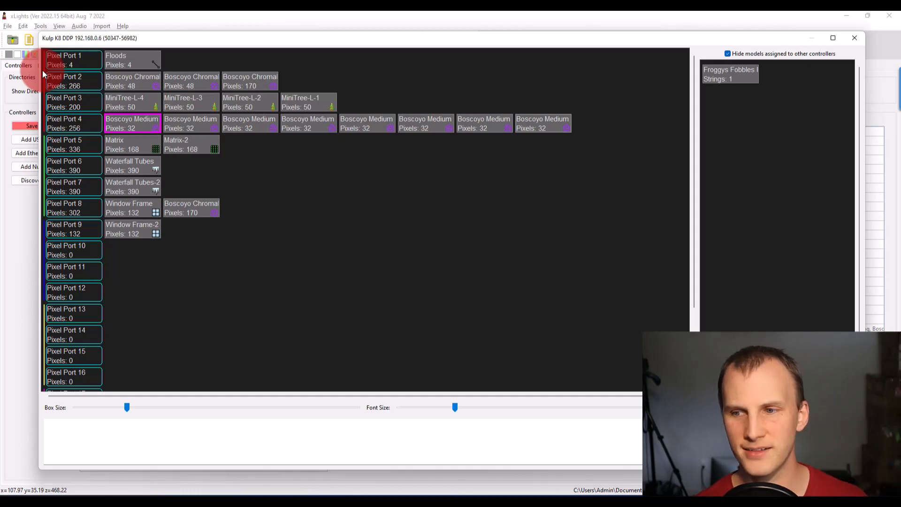
{"action": "right_click", "coordinate": [133, 128]}
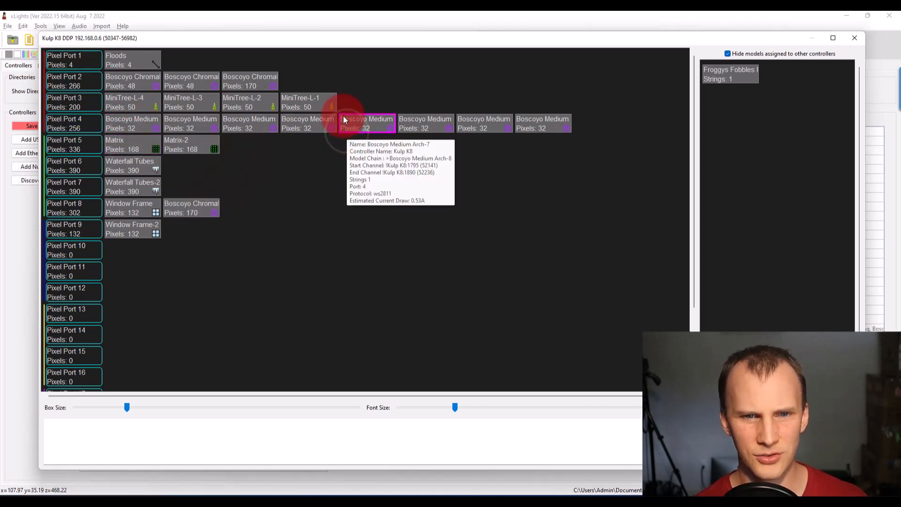
{"action": "mouse_move", "coordinate": [94, 224]}
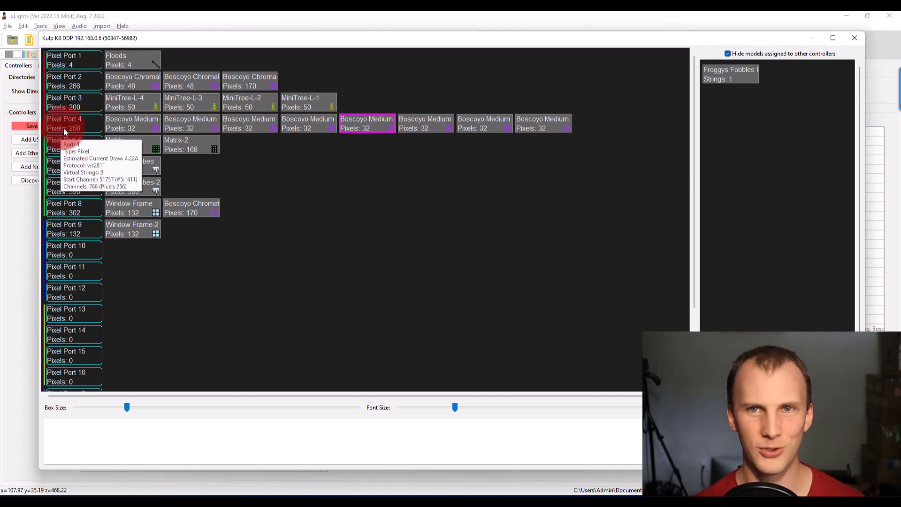
{"action": "scroll", "scroll_direction": "down", "scroll_amount": 3}
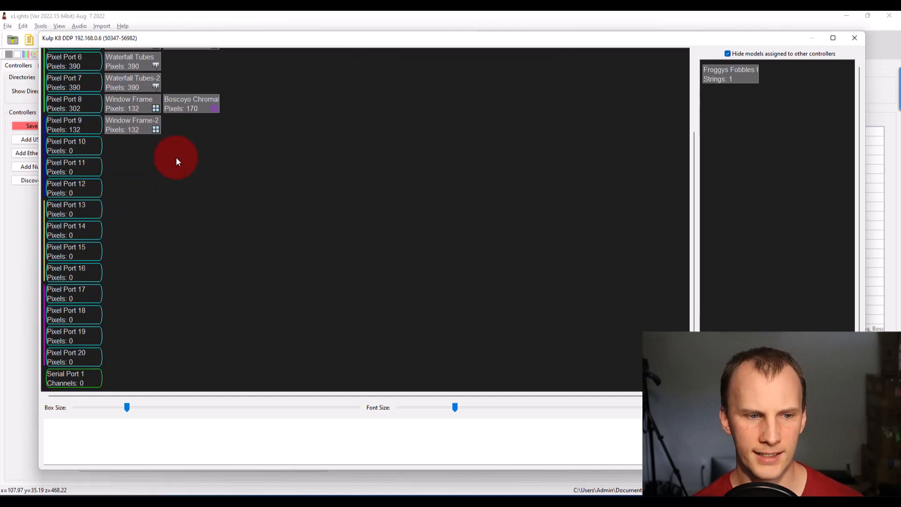
{"action": "mouse_move", "coordinate": [128, 103]}
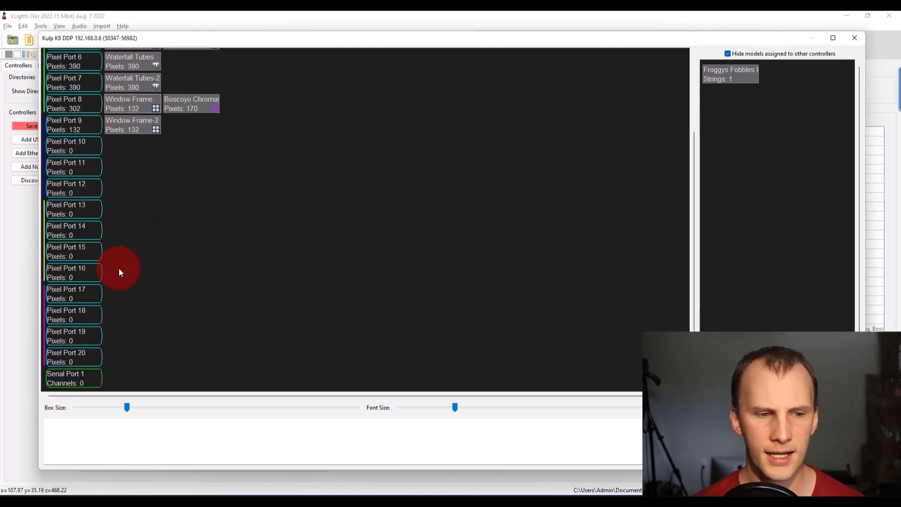
{"action": "mouse_move", "coordinate": [95, 383]}
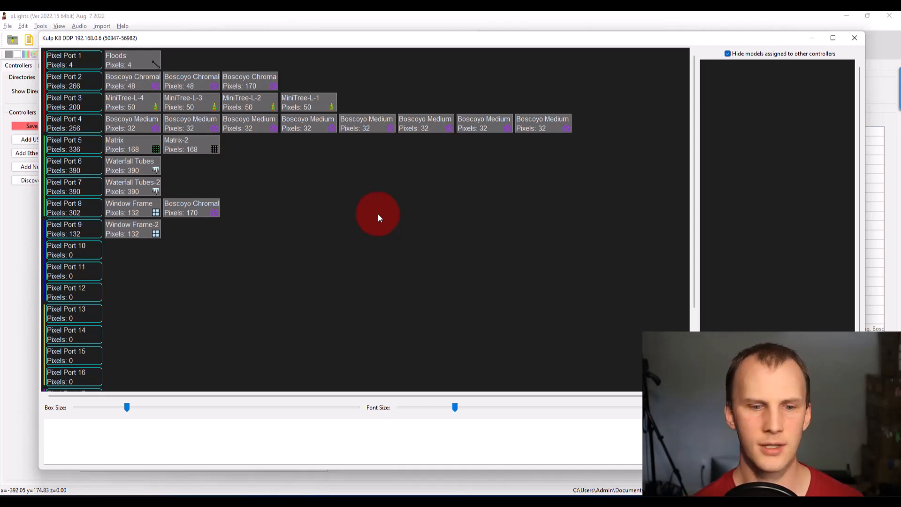
{"action": "mouse_move", "coordinate": [406, 267]}
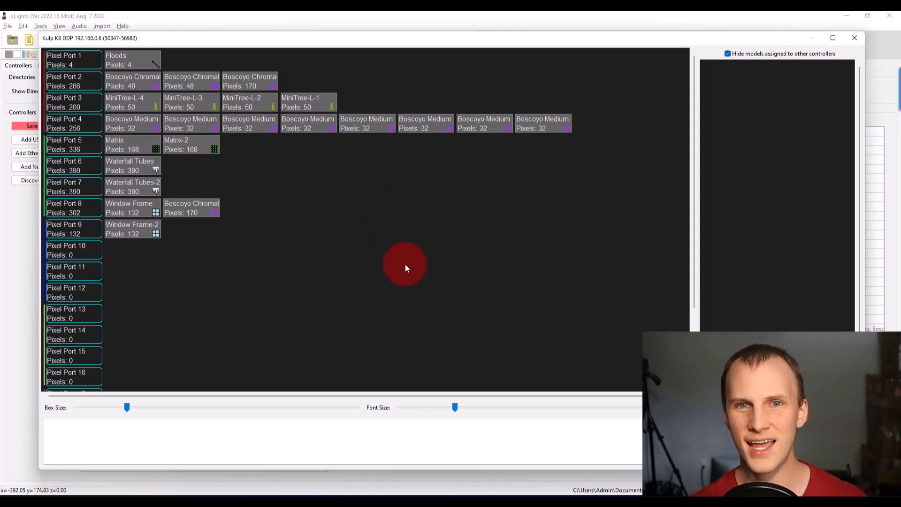
{"action": "mouse_move", "coordinate": [303, 468]}
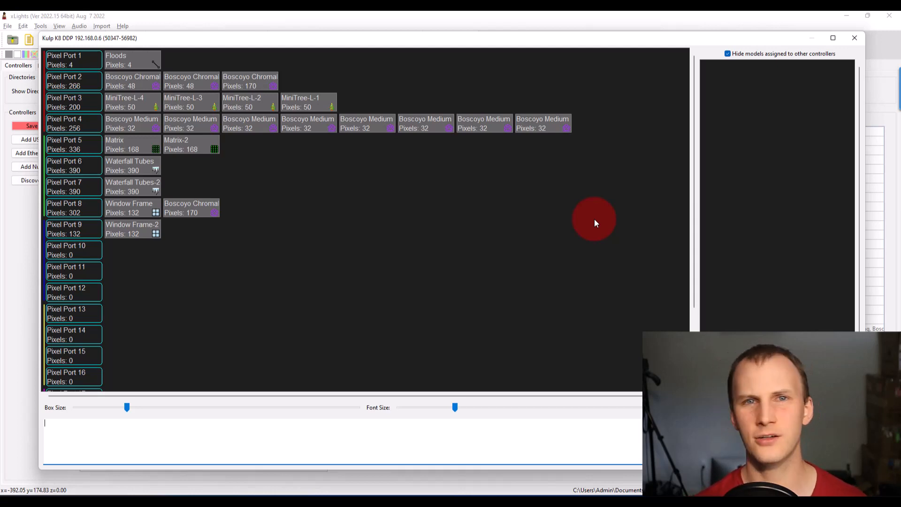
{"action": "mouse_move", "coordinate": [854, 38]}
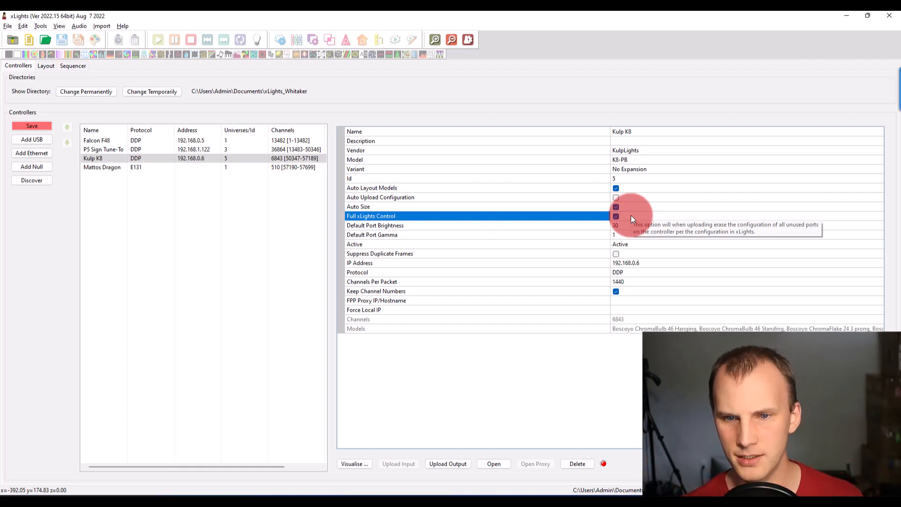
Step: Choose DDP as the Kulp K8 protocol and commit the change
{"action": "left_click", "coordinate": [615, 273]}
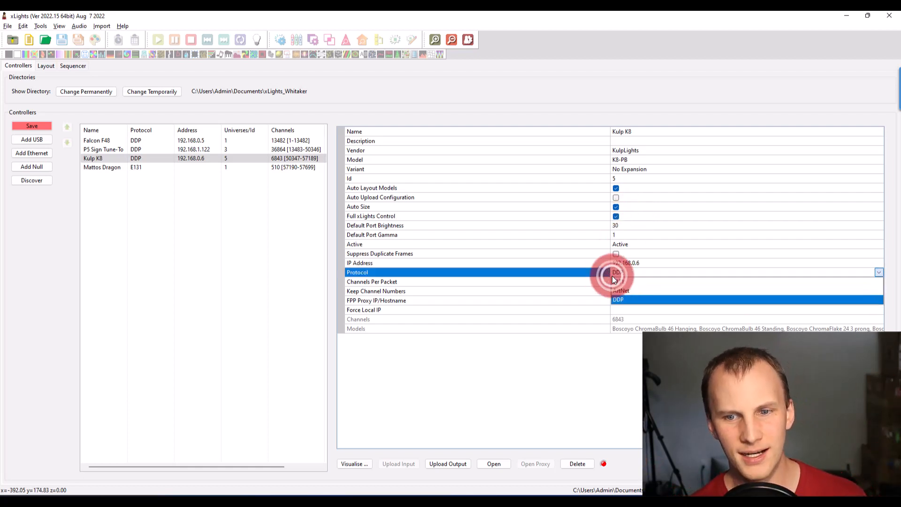
{"action": "left_click", "coordinate": [618, 299]}
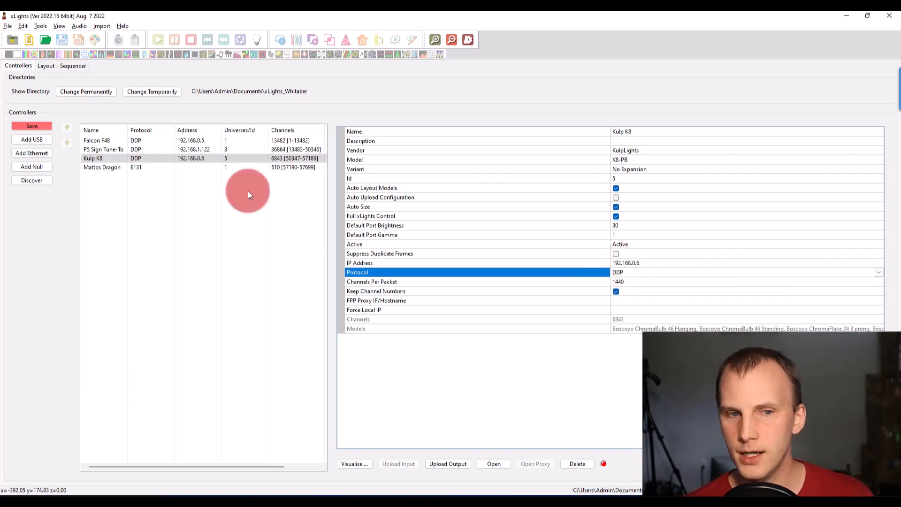
{"action": "left_click", "coordinate": [155, 157]}
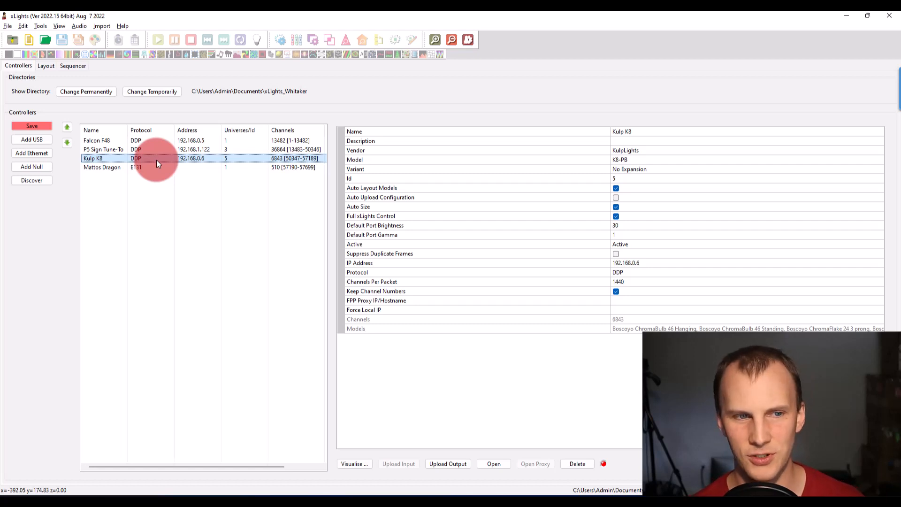
Step: Enable Auto Layout Models on the Falcon F48, then return to the house layout
{"action": "left_click", "coordinate": [103, 149]}
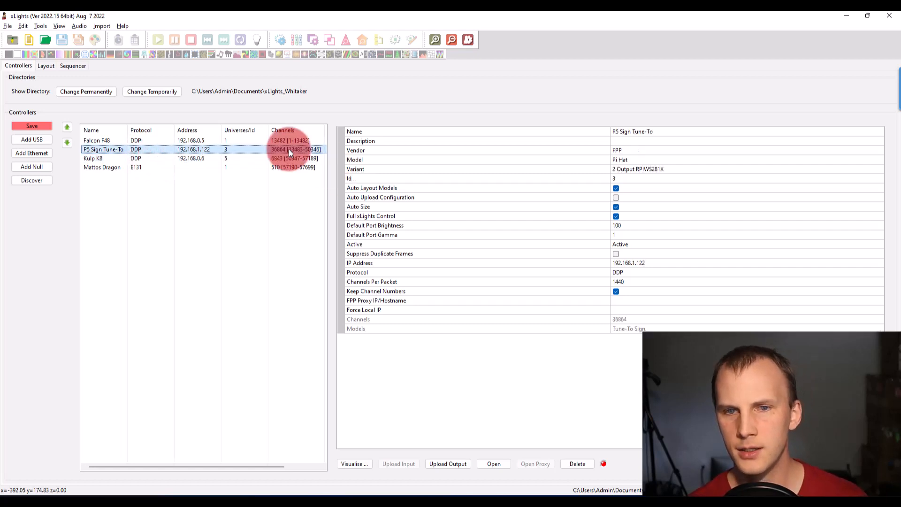
{"action": "left_click", "coordinate": [96, 140]}
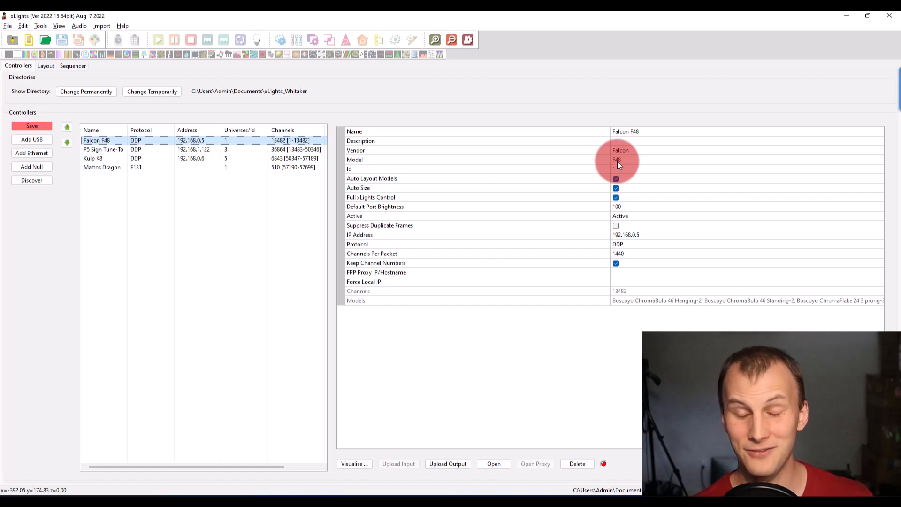
{"action": "mouse_move", "coordinate": [620, 186]}
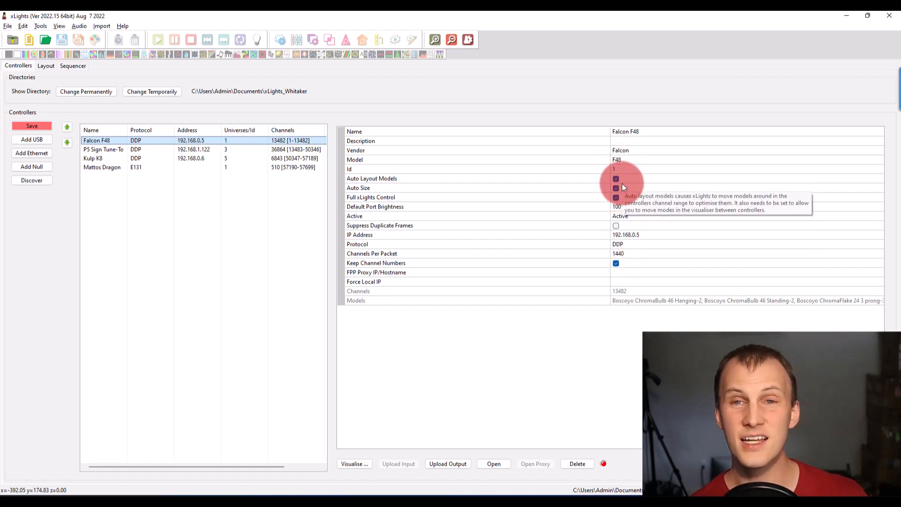
{"action": "left_click", "coordinate": [616, 178]}
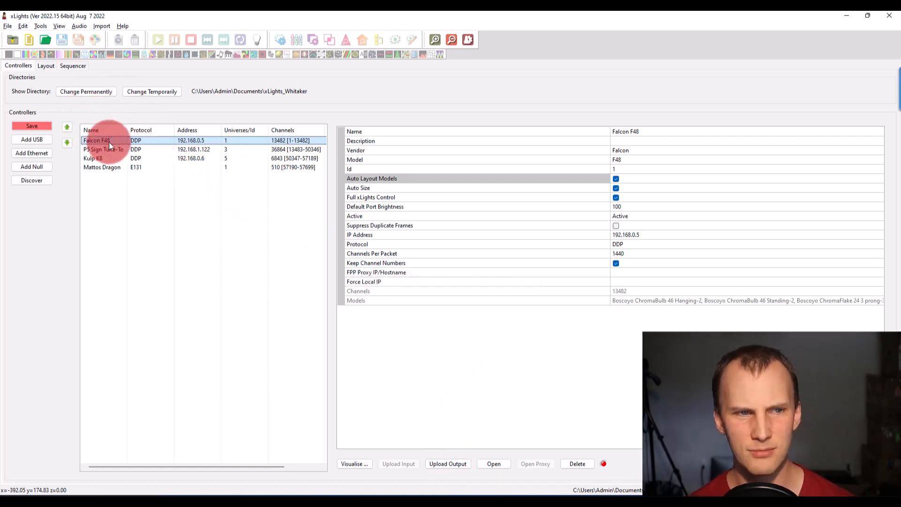
{"action": "left_click", "coordinate": [46, 65]}
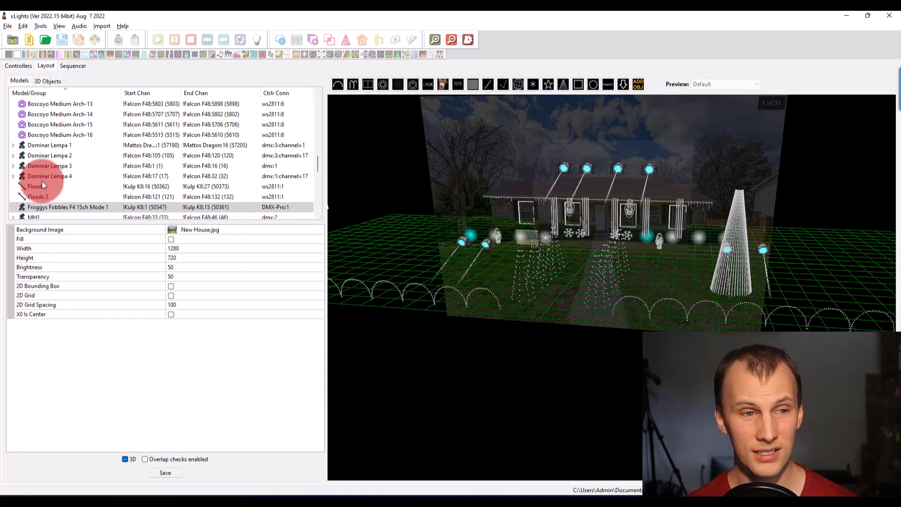
Step: Bulk-edit the selected Boscoyo Medium arches to controller brightness 30
{"action": "left_click", "coordinate": [59, 186]}
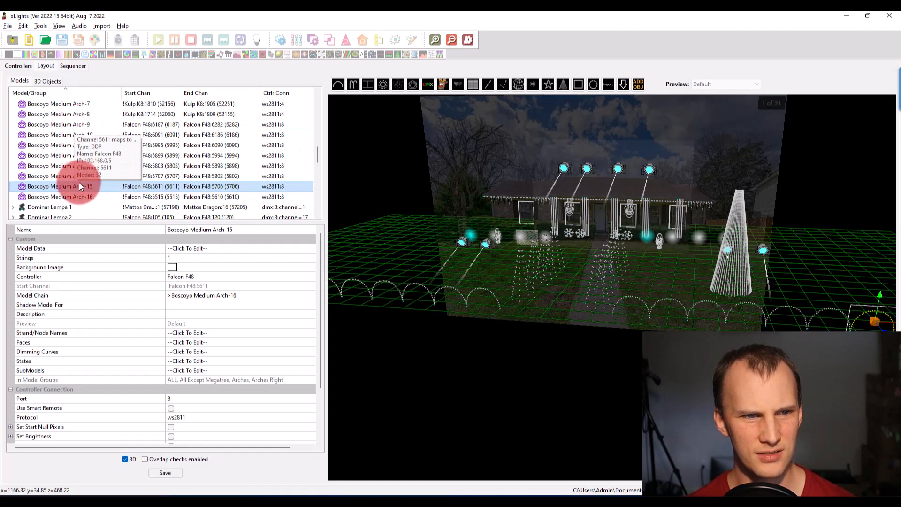
{"action": "right_click", "coordinate": [75, 175]}
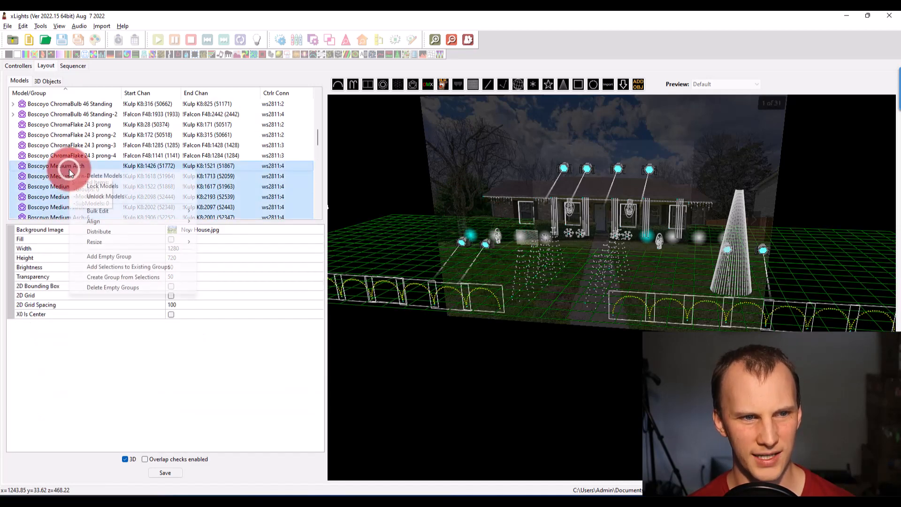
{"action": "mouse_move", "coordinate": [97, 210]}
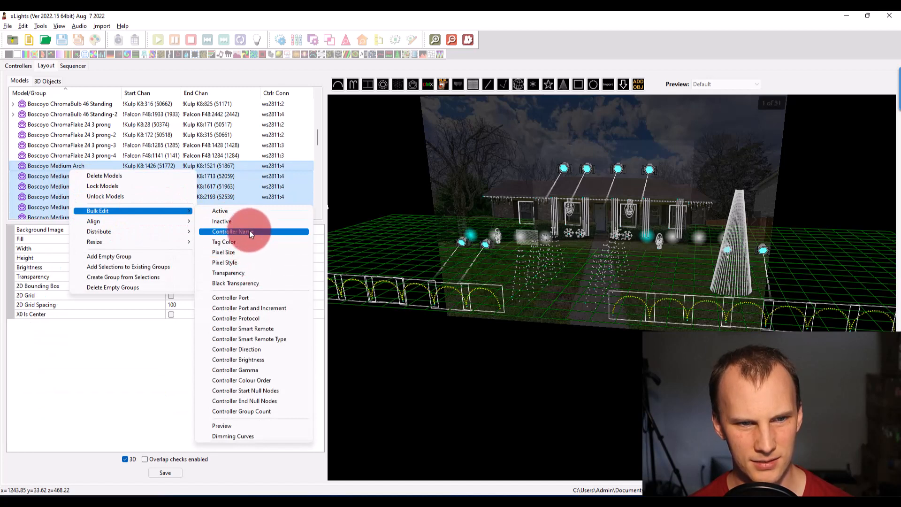
{"action": "mouse_move", "coordinate": [259, 329]}
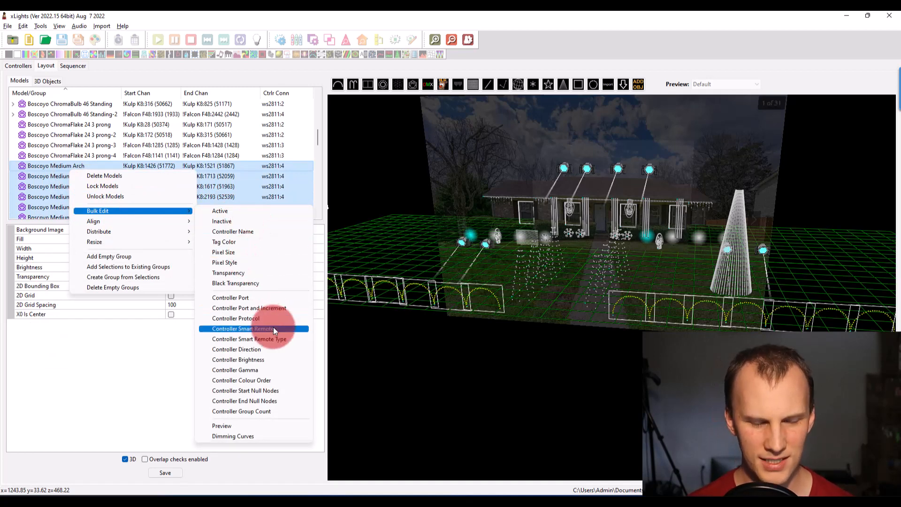
{"action": "mouse_move", "coordinate": [274, 360]}
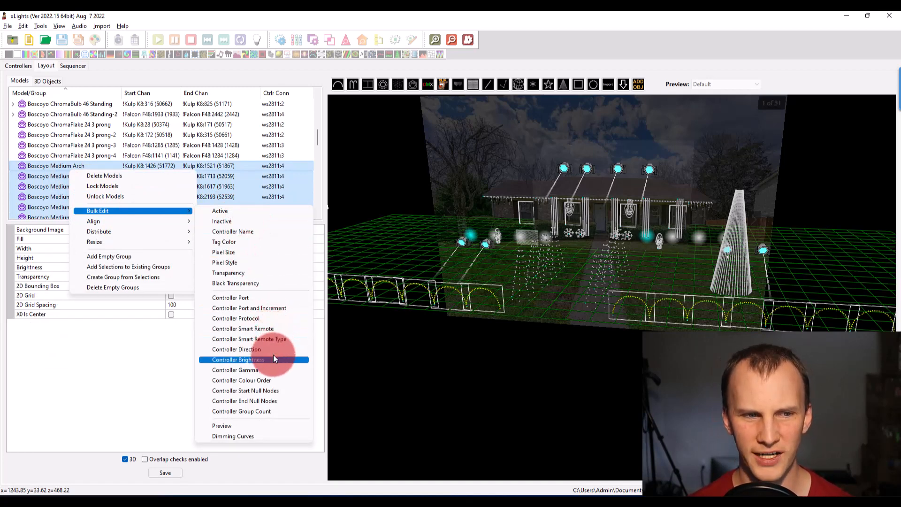
{"action": "left_click", "coordinate": [238, 359]}
{"action": "type", "text": "30"}
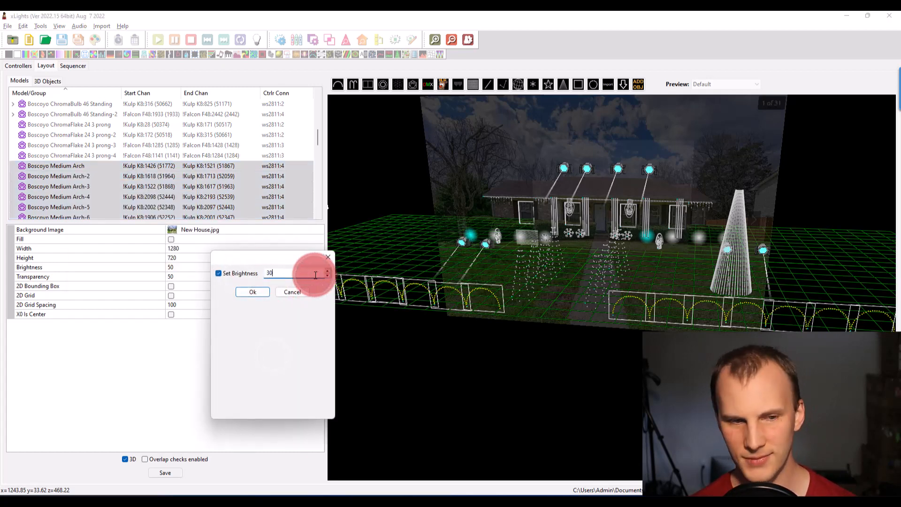
{"action": "left_click", "coordinate": [251, 292]}
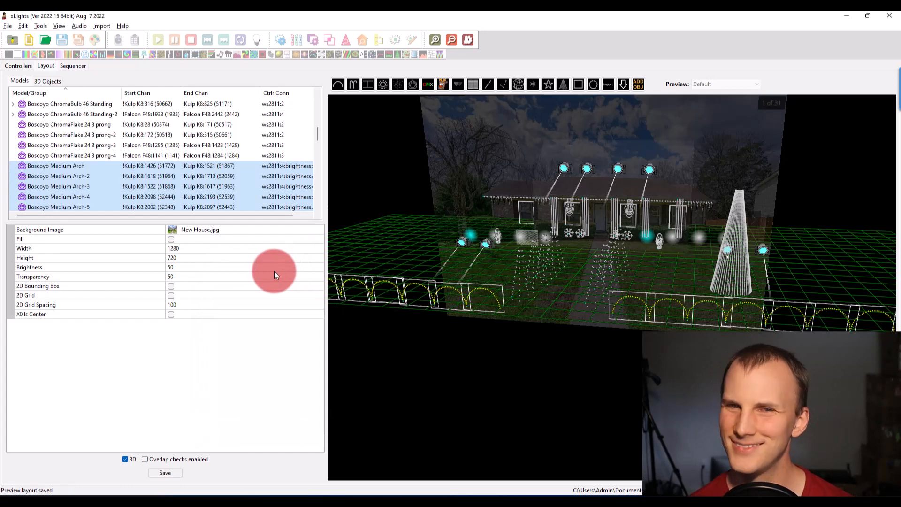